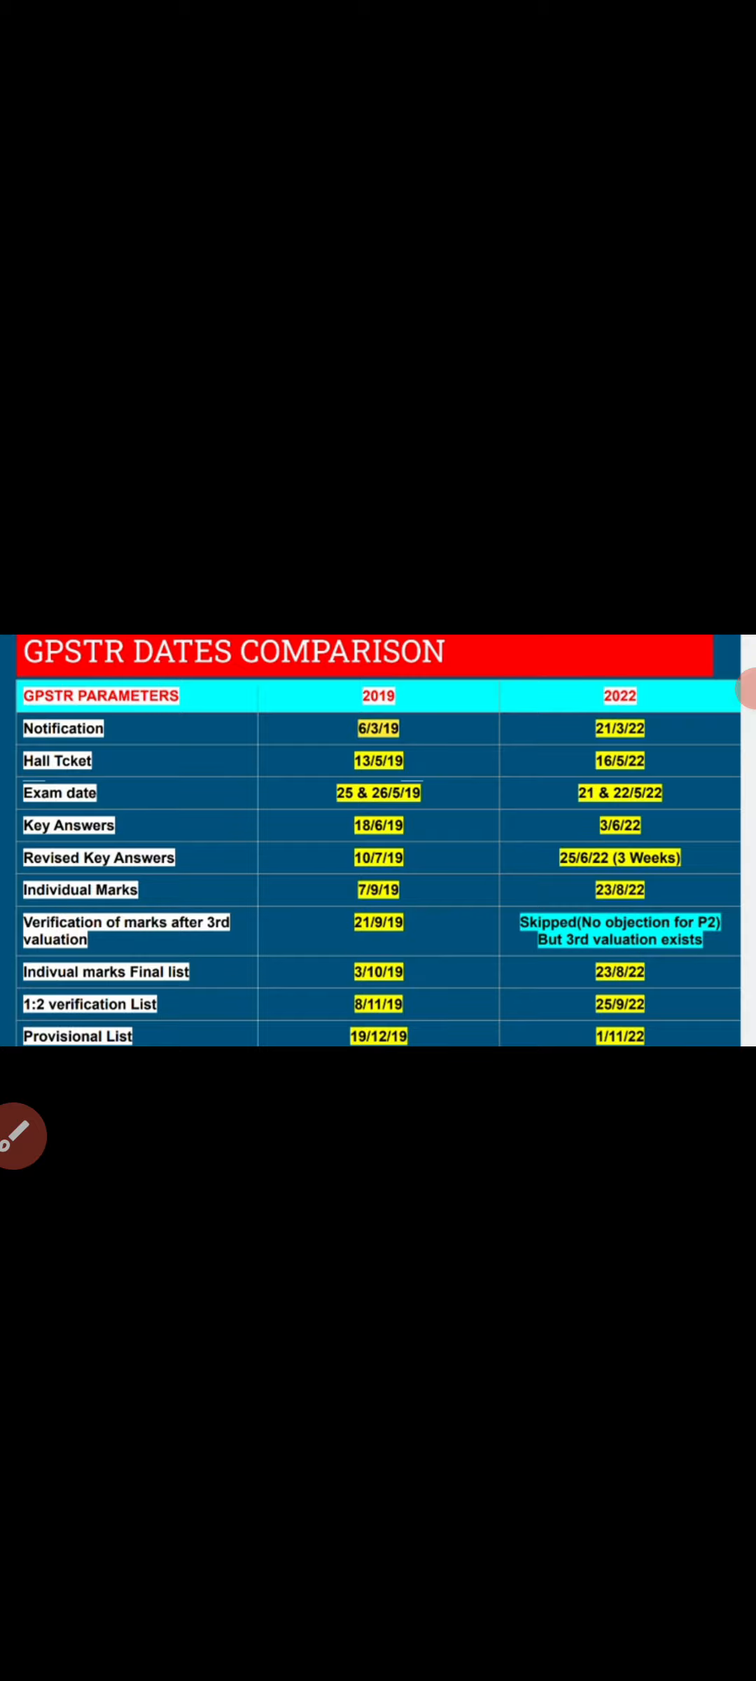
Pull down the notification shade and bring up AZ's drawing toolbar over the GPSTR table
{"action": "left_click", "coordinate": [379, 836]}
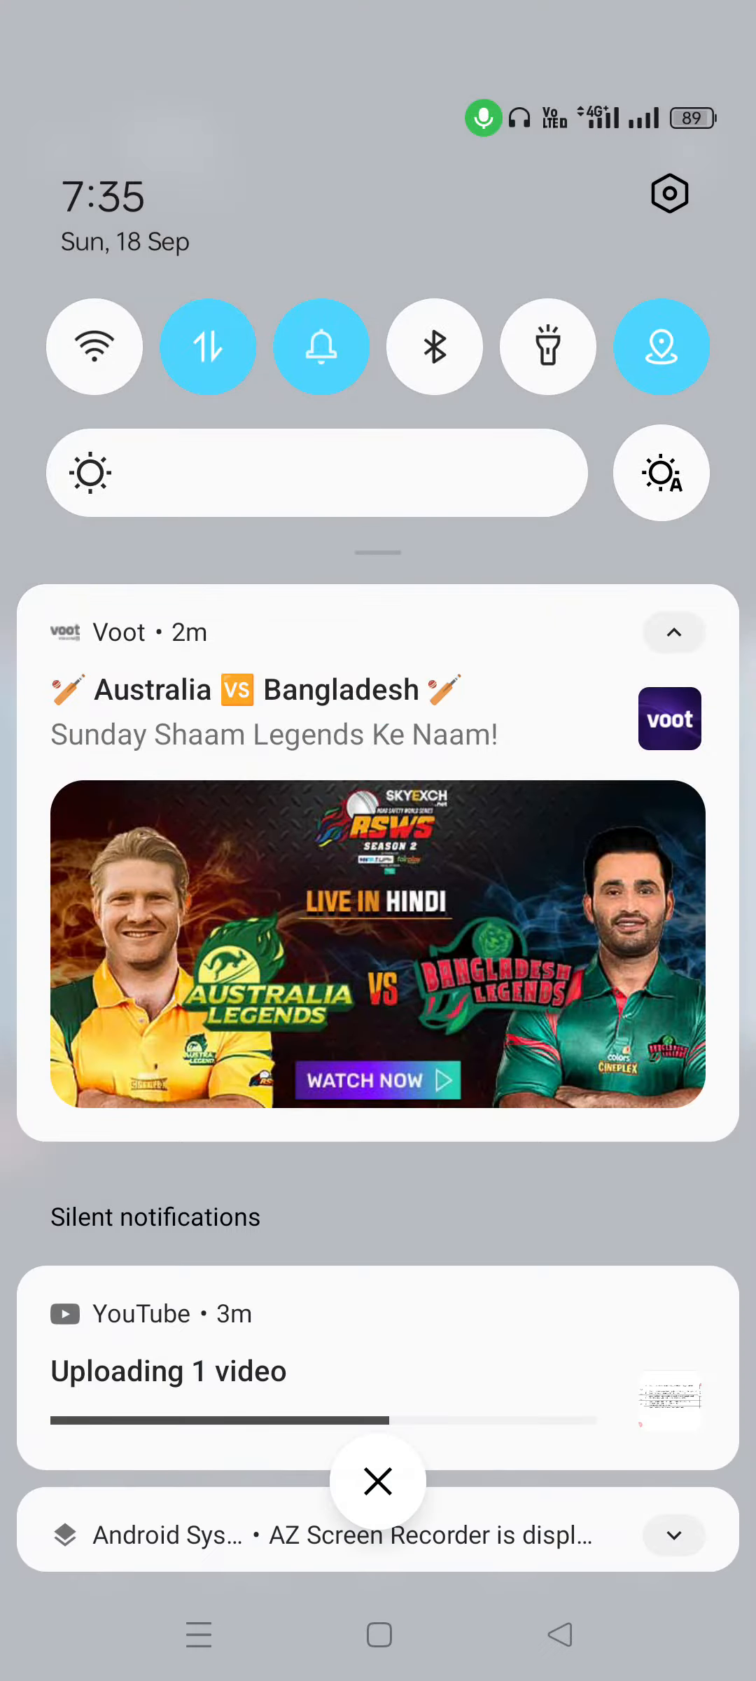
{"action": "scroll", "scroll_direction": "down", "scroll_amount": 3}
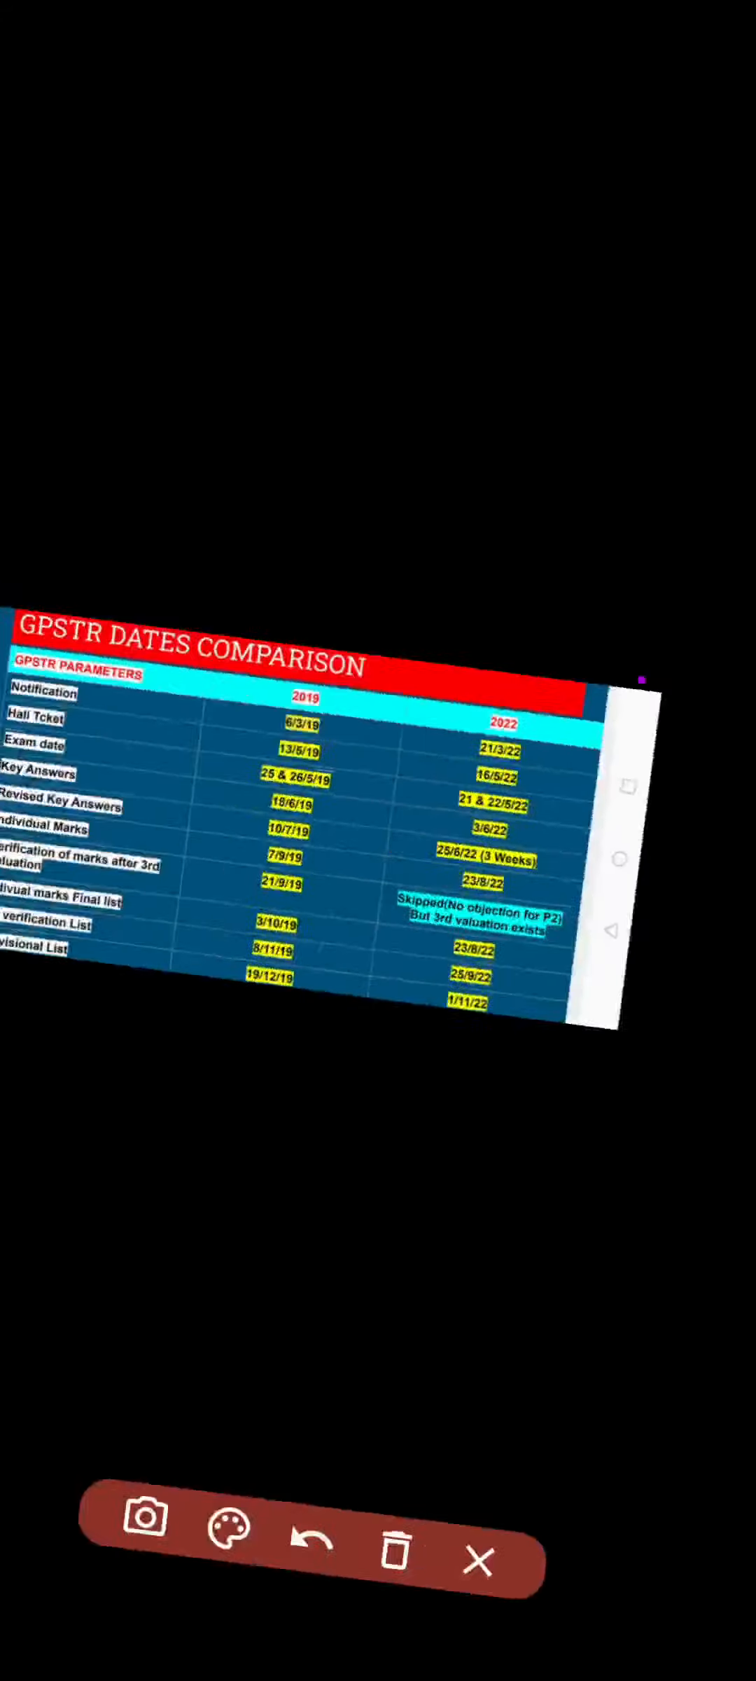
Exit drawing mode so the GPSTR dates table is shown without markings
{"action": "left_click", "coordinate": [225, 1547]}
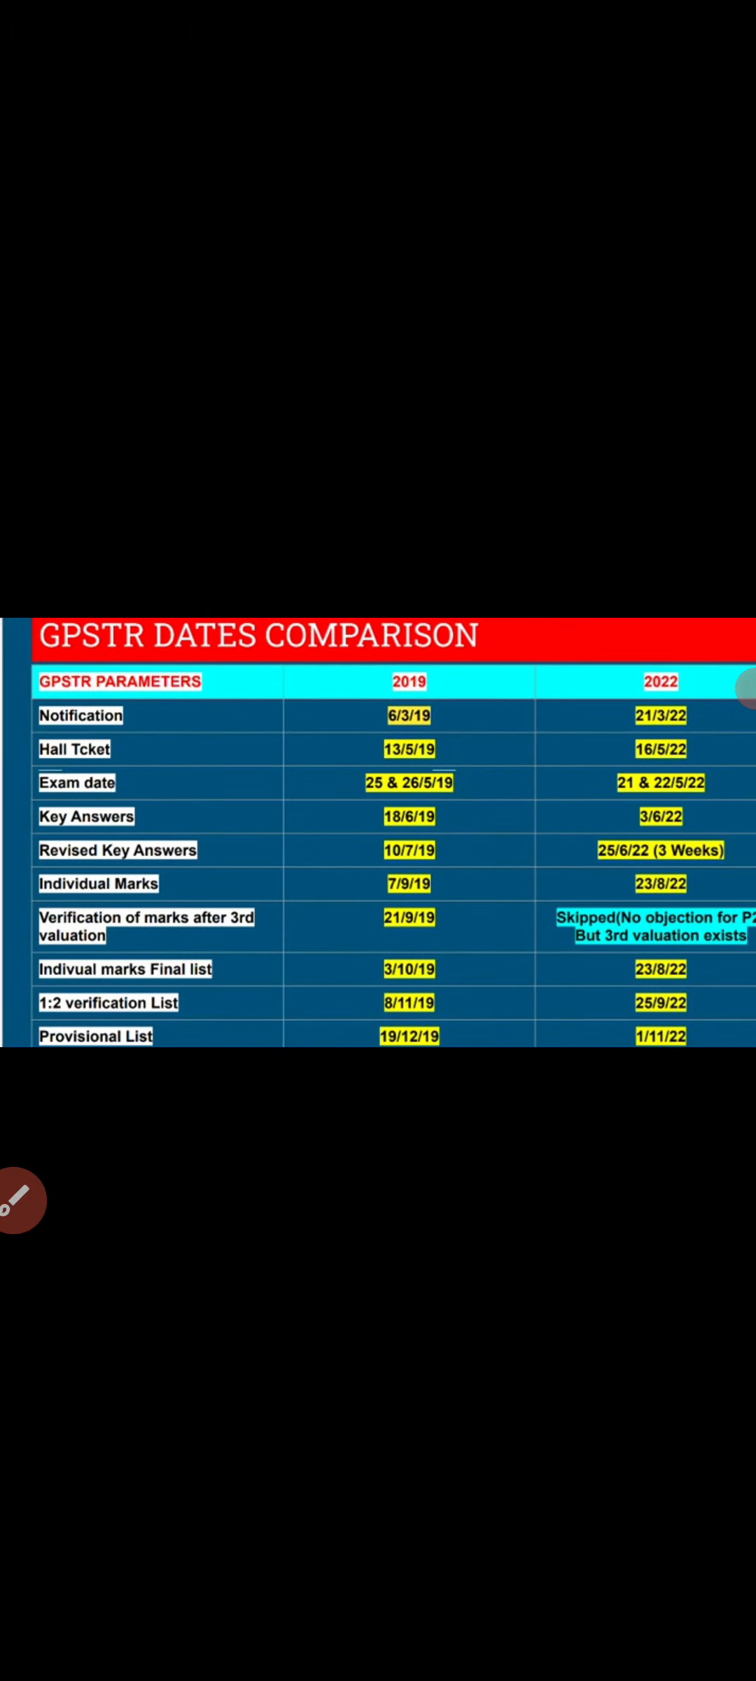
Start drawing, circle the 2022 column dates, sketch a note, then erase all drawings
{"action": "left_click", "coordinate": [20, 1198]}
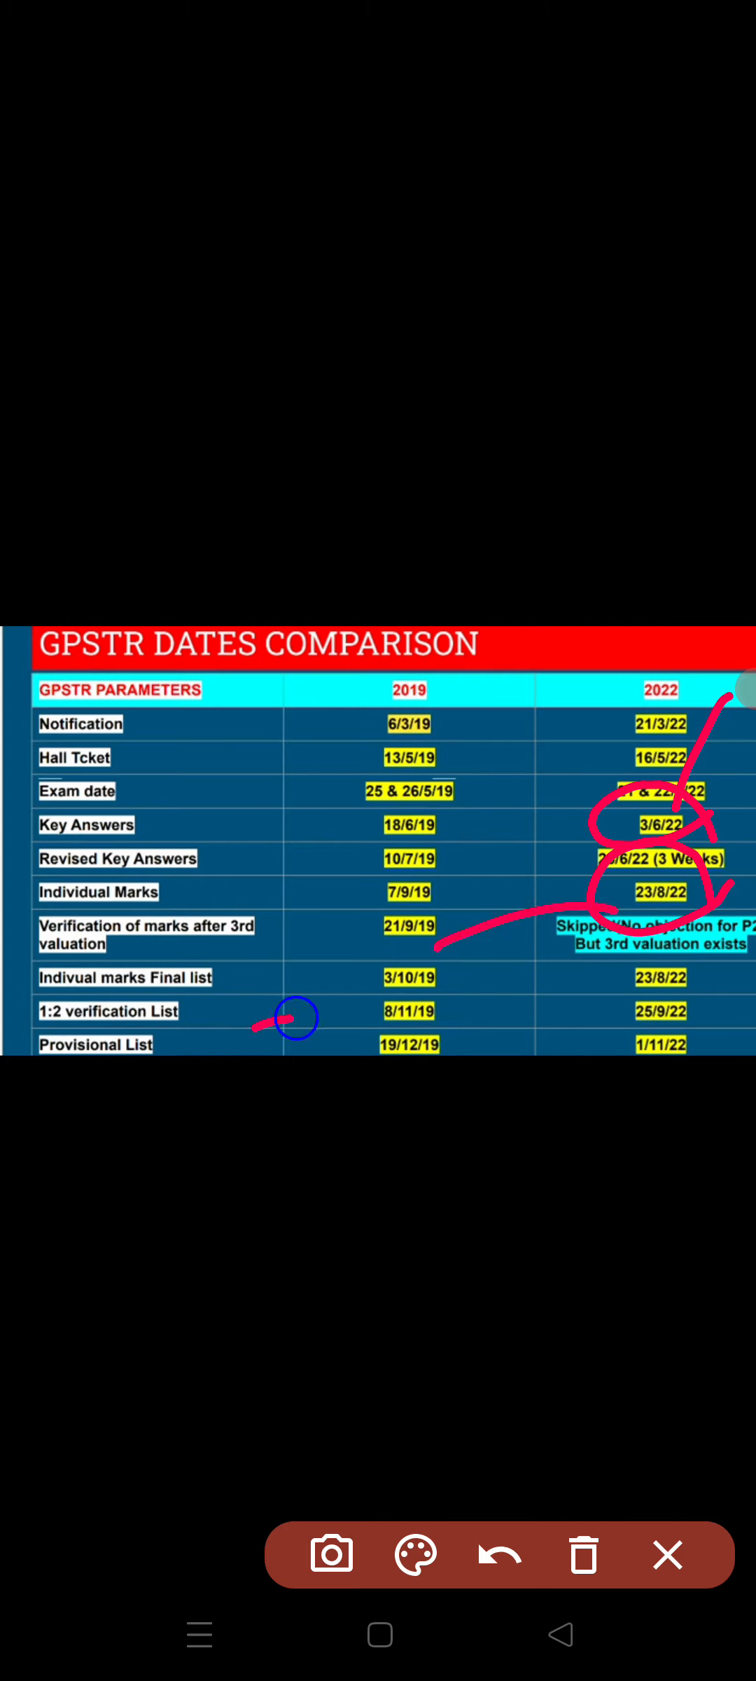
{"action": "left_click_drag", "start_coordinate": [300, 1019], "coordinate": [267, 1126]}
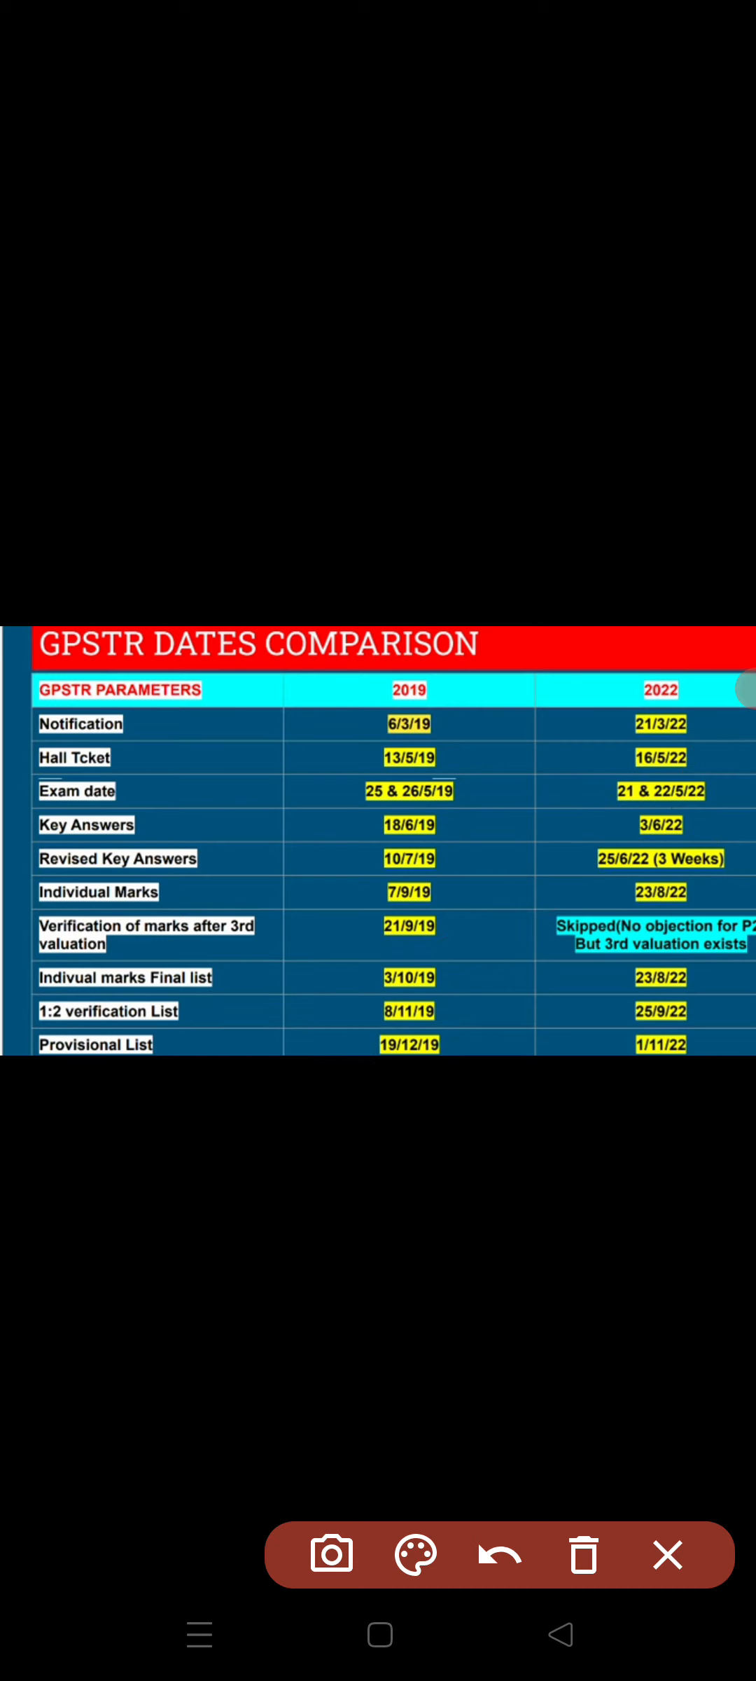
{"action": "left_click_drag", "start_coordinate": [107, 978], "coordinate": [261, 1032]}
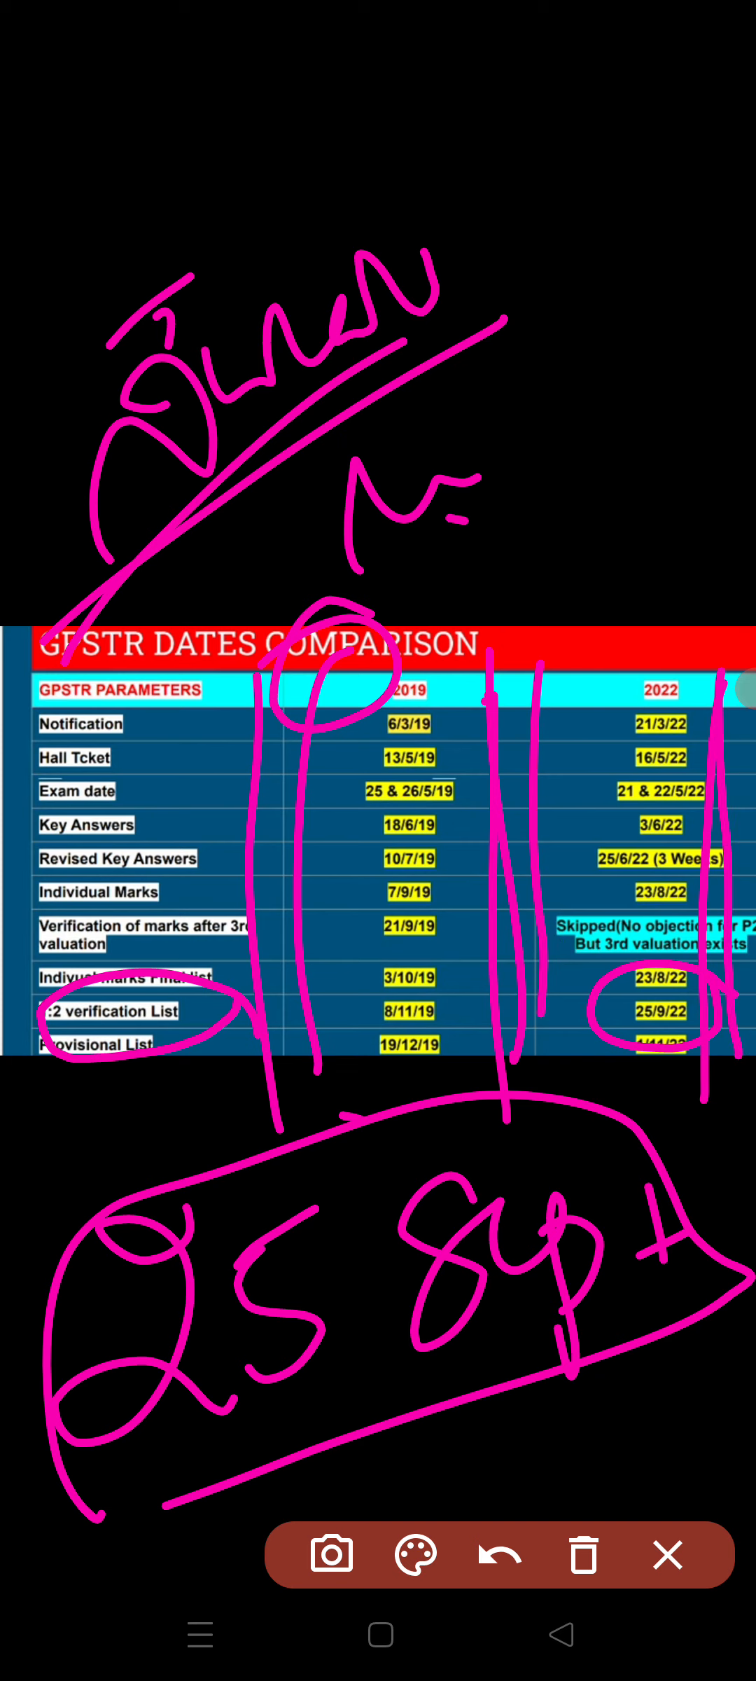
{"action": "left_click", "coordinate": [584, 1556]}
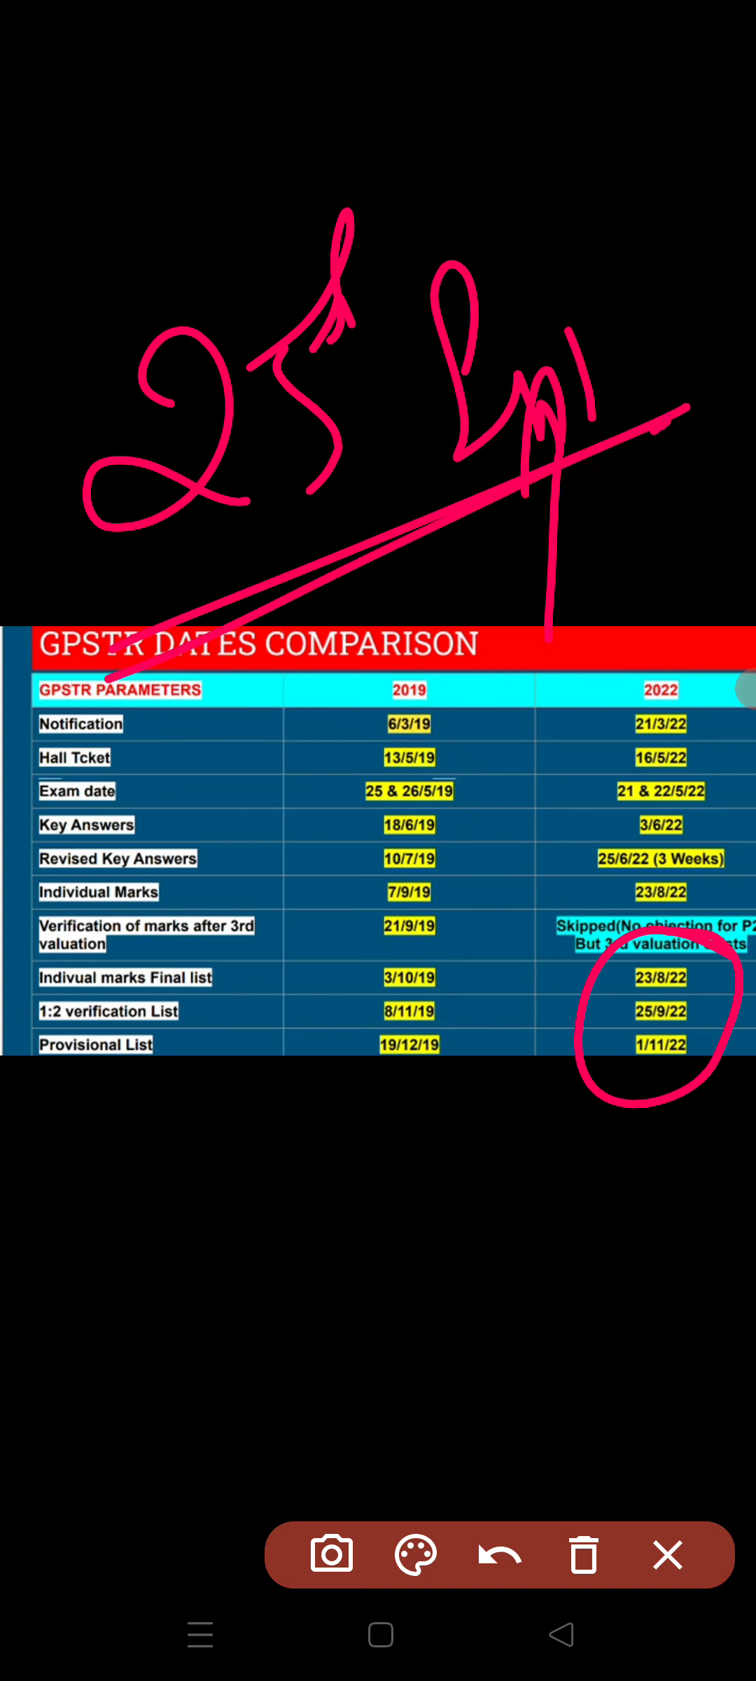
Write, circle and underline a '19 Sep' note below the table, then erase it
{"action": "left_click_drag", "start_coordinate": [300, 1168], "coordinate": [38, 1463]}
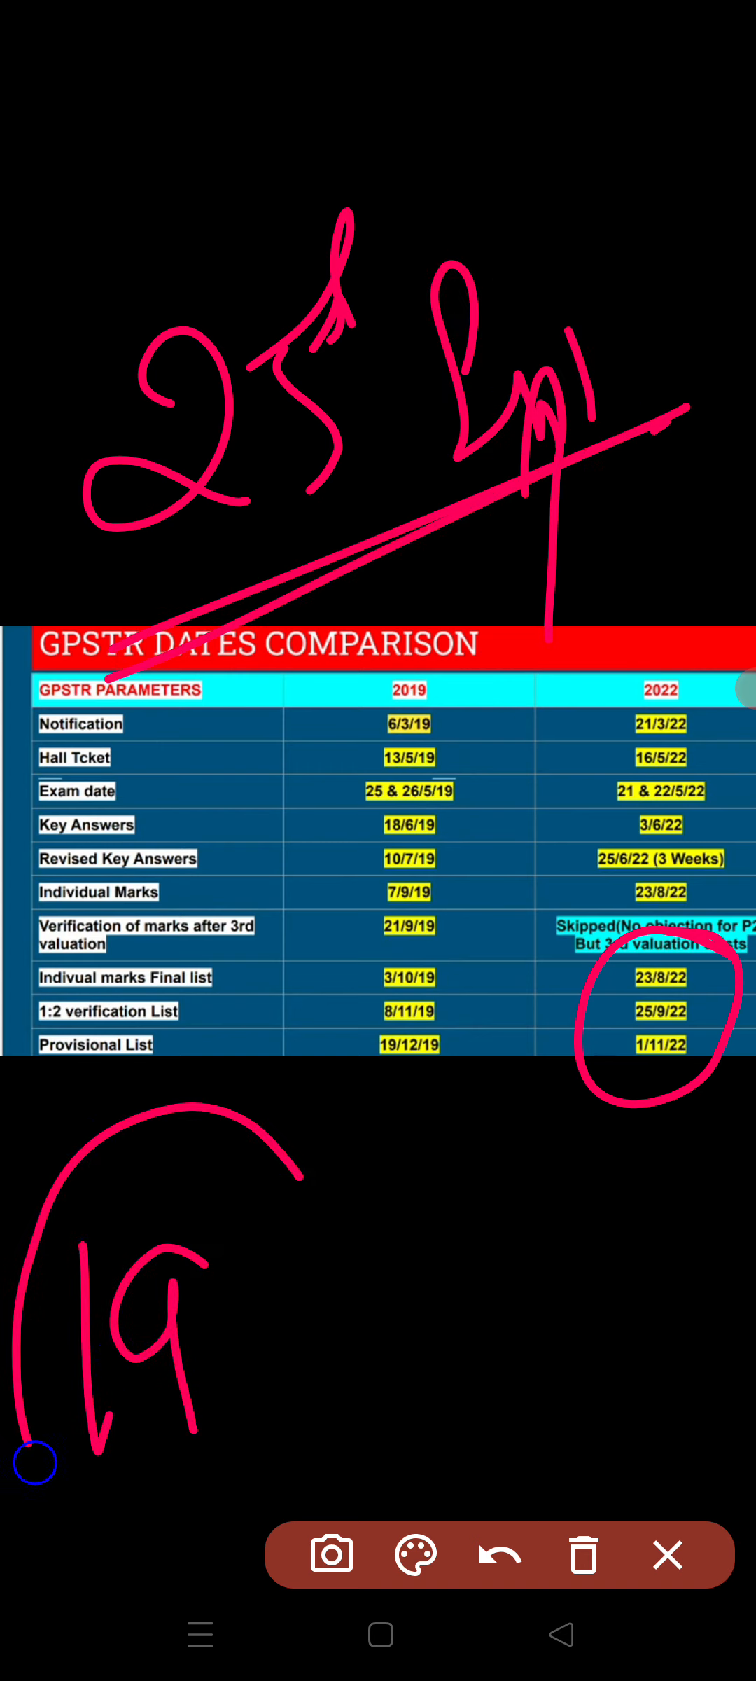
{"action": "left_click_drag", "start_coordinate": [33, 1463], "coordinate": [279, 1394]}
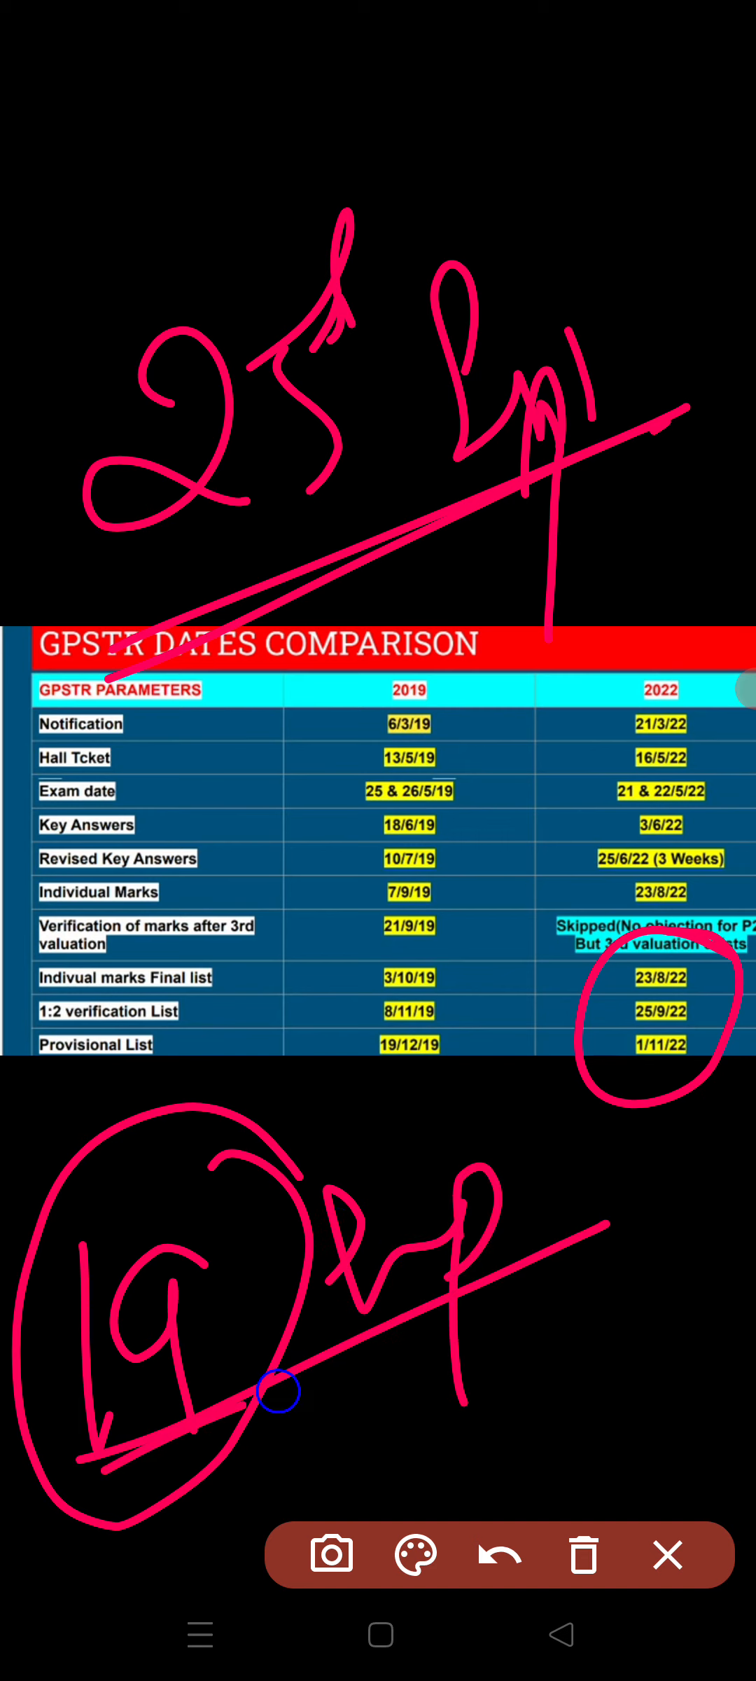
{"action": "left_click_drag", "start_coordinate": [280, 1392], "coordinate": [605, 1254]}
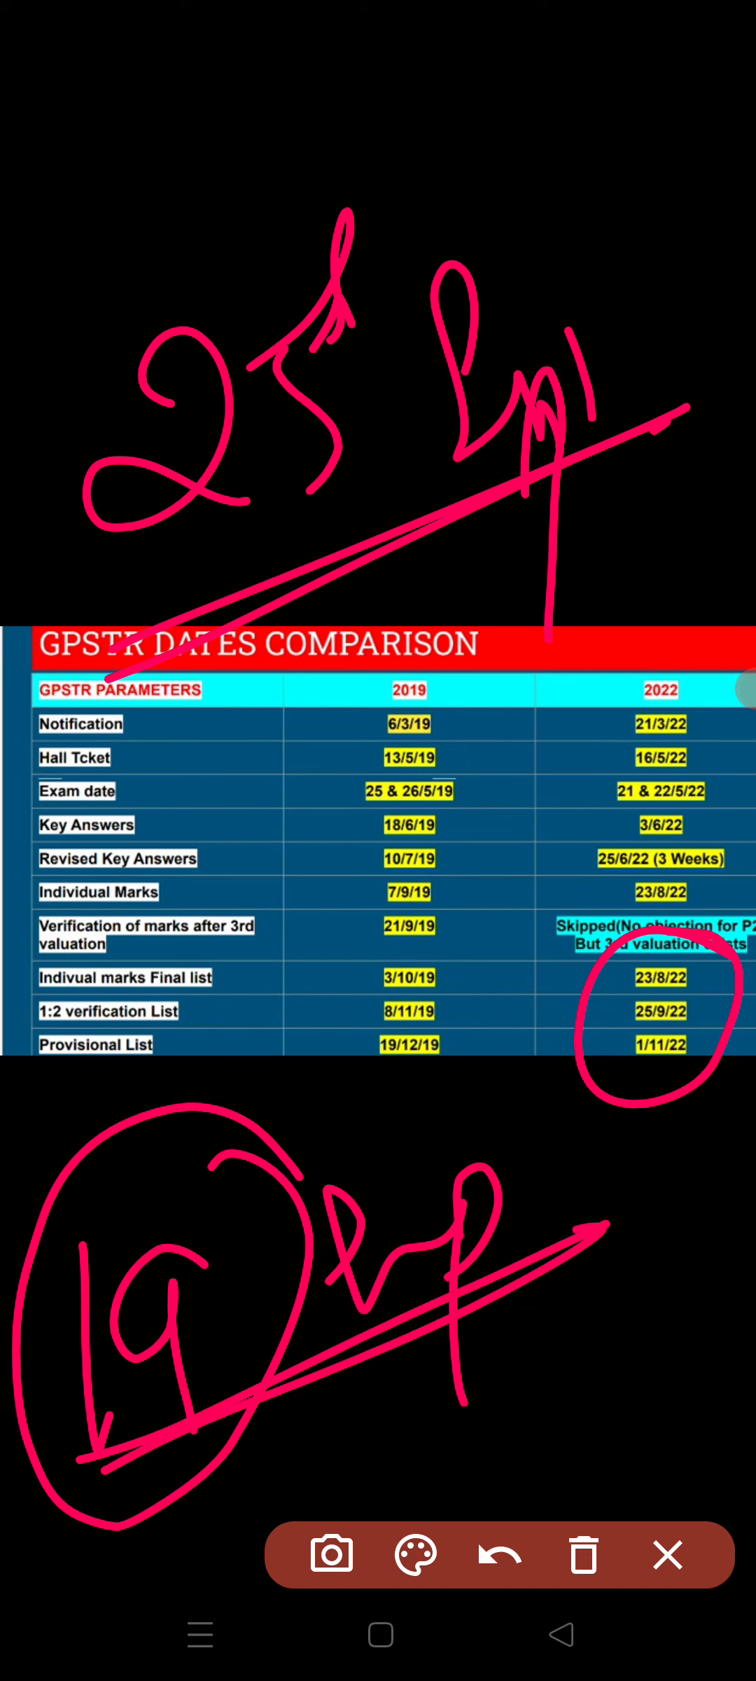
{"action": "left_click", "coordinate": [584, 1554]}
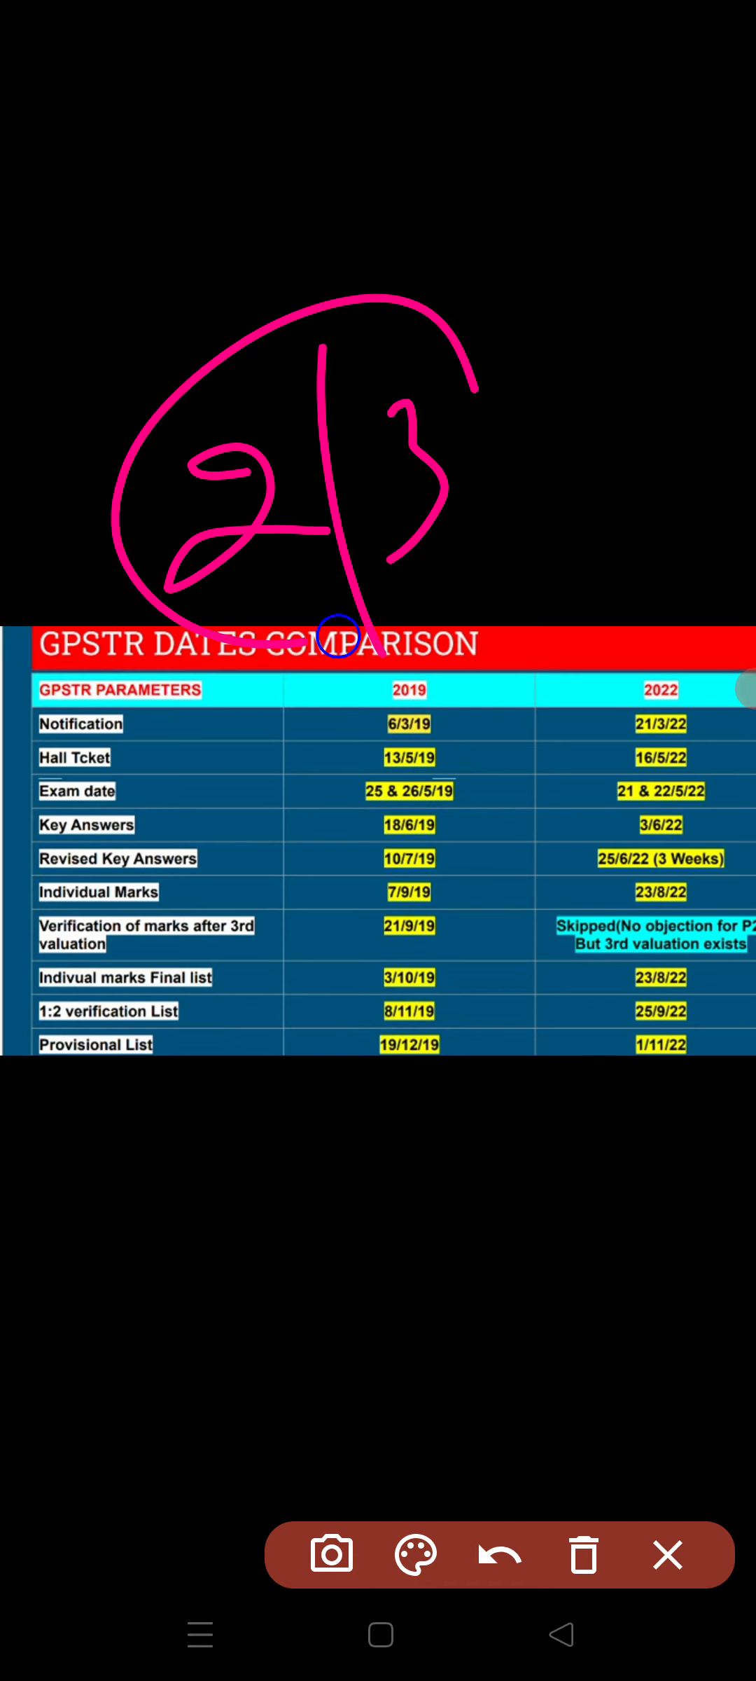
Adjust the pen stroke settings and mark the 1:2 verification list dates
{"action": "left_click", "coordinate": [416, 1553]}
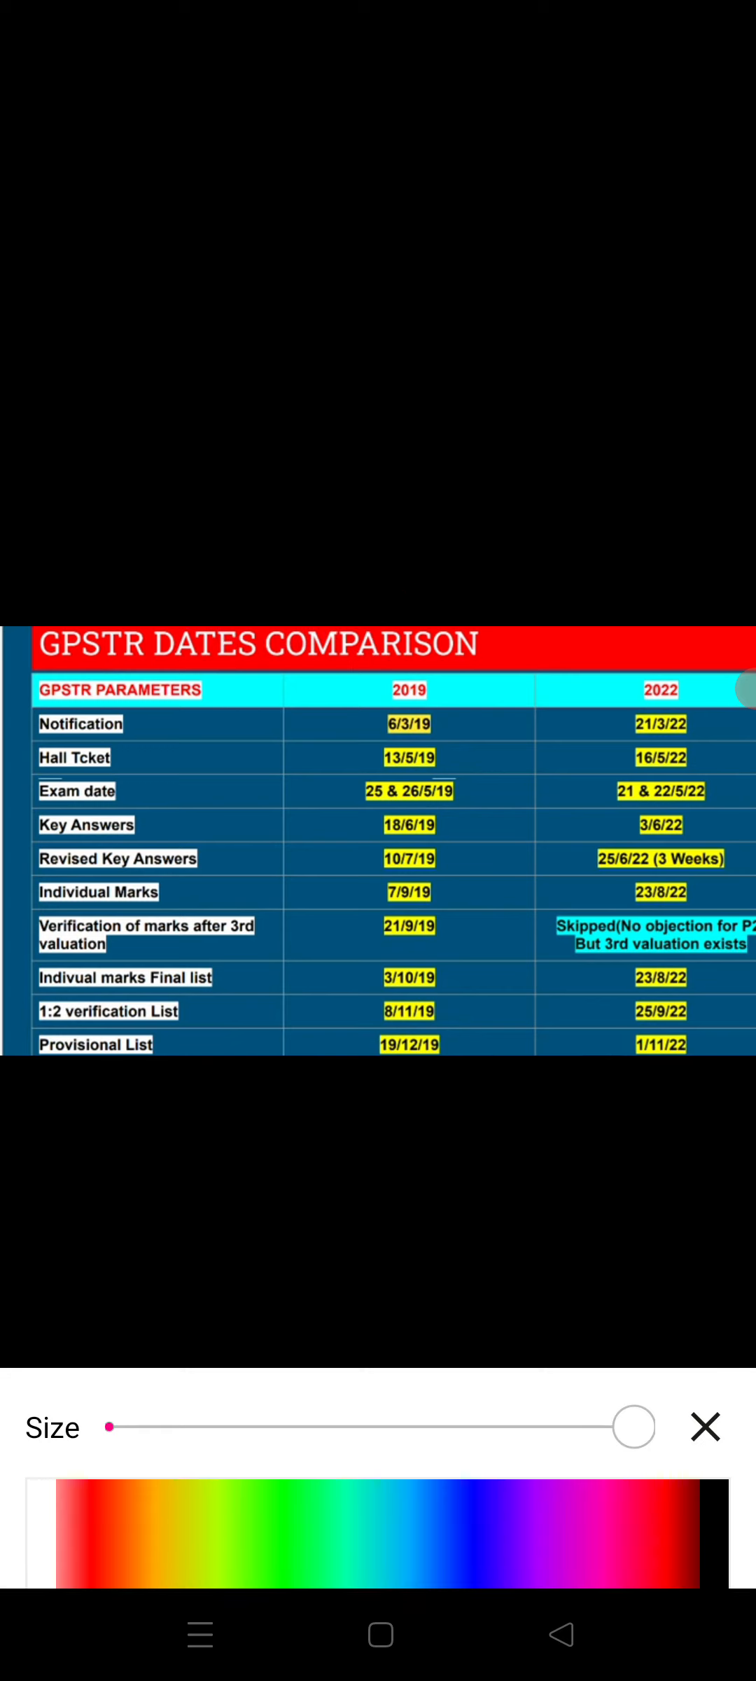
{"action": "left_click_drag", "start_coordinate": [233, 1034], "coordinate": [297, 989]}
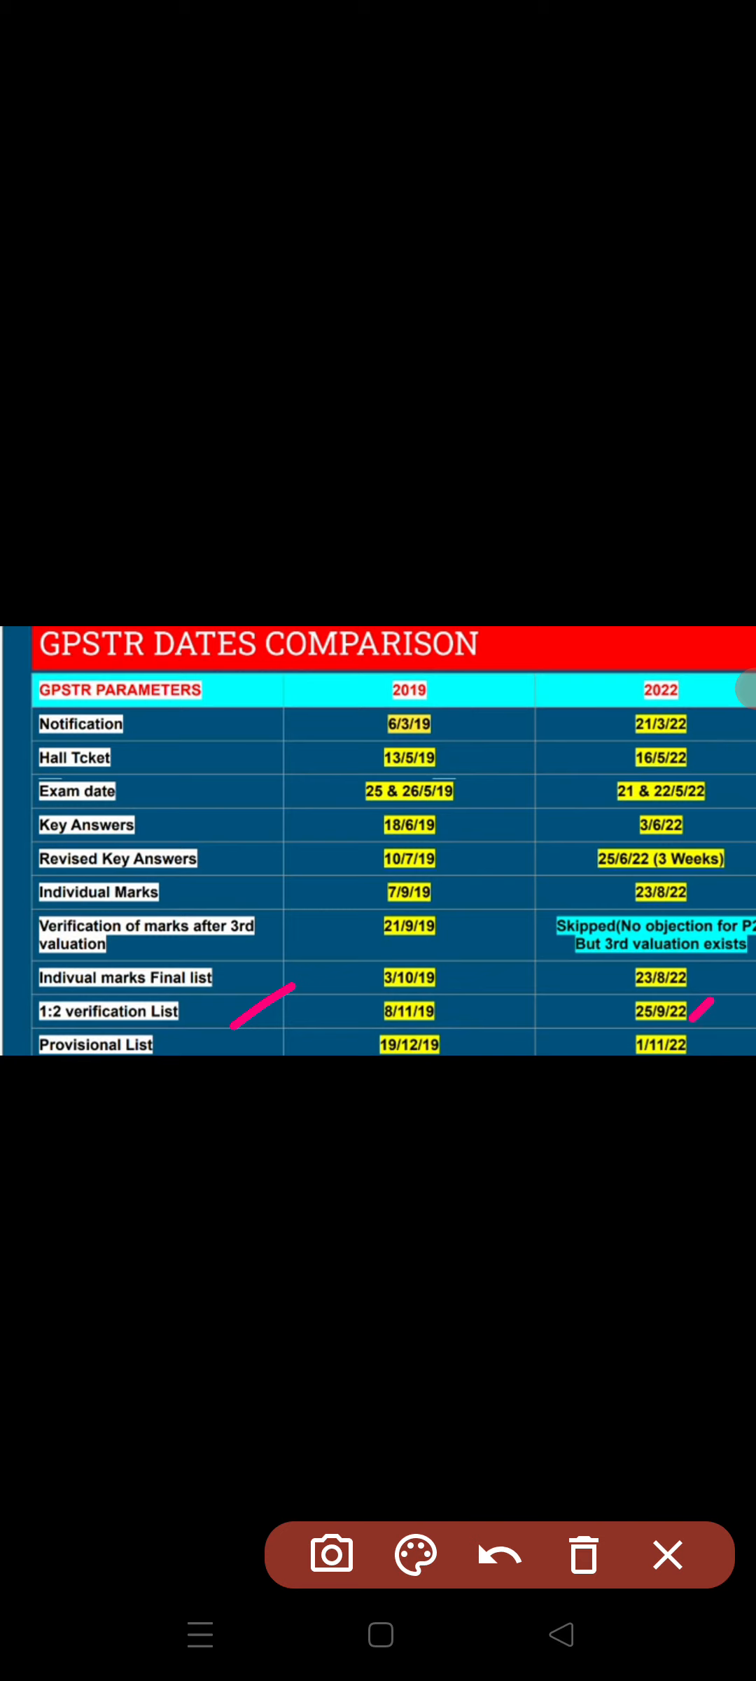
{"action": "left_click_drag", "start_coordinate": [102, 434], "coordinate": [145, 654]}
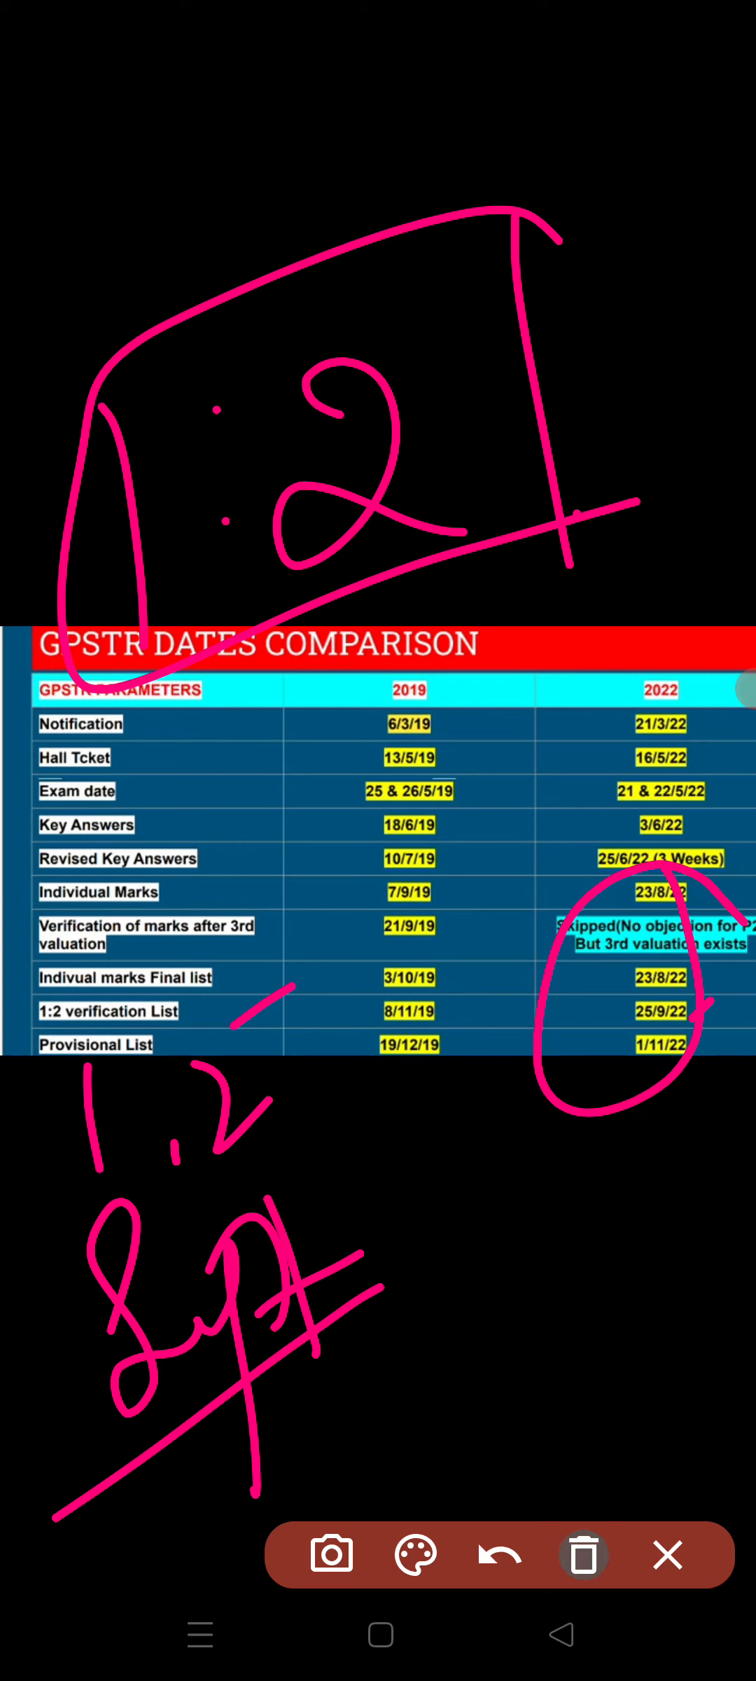
Erase all drawings and switch the pen colour to blue
{"action": "left_click", "coordinate": [583, 1555]}
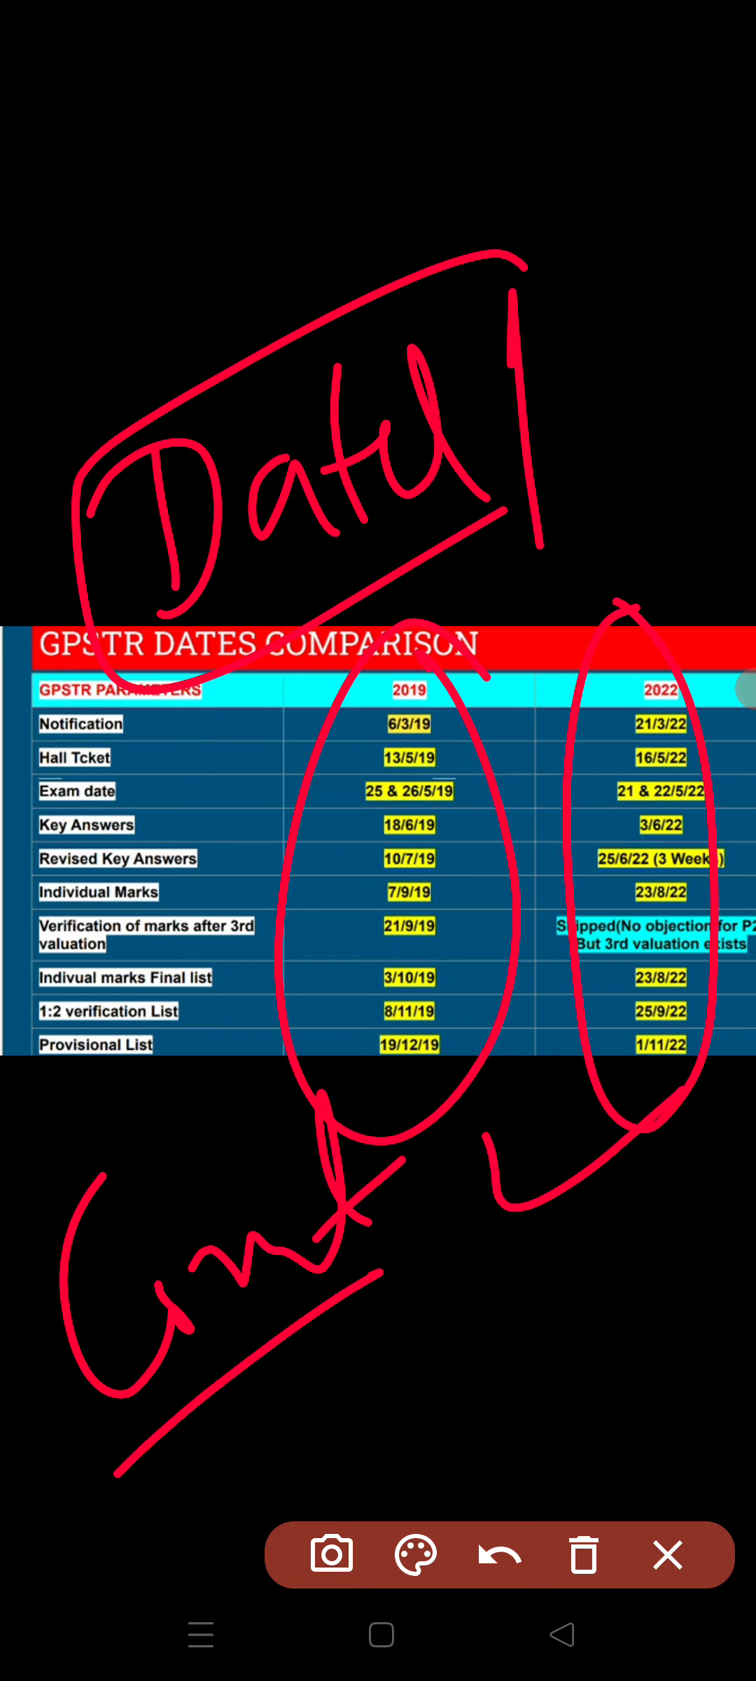
{"action": "left_click", "coordinate": [414, 1554]}
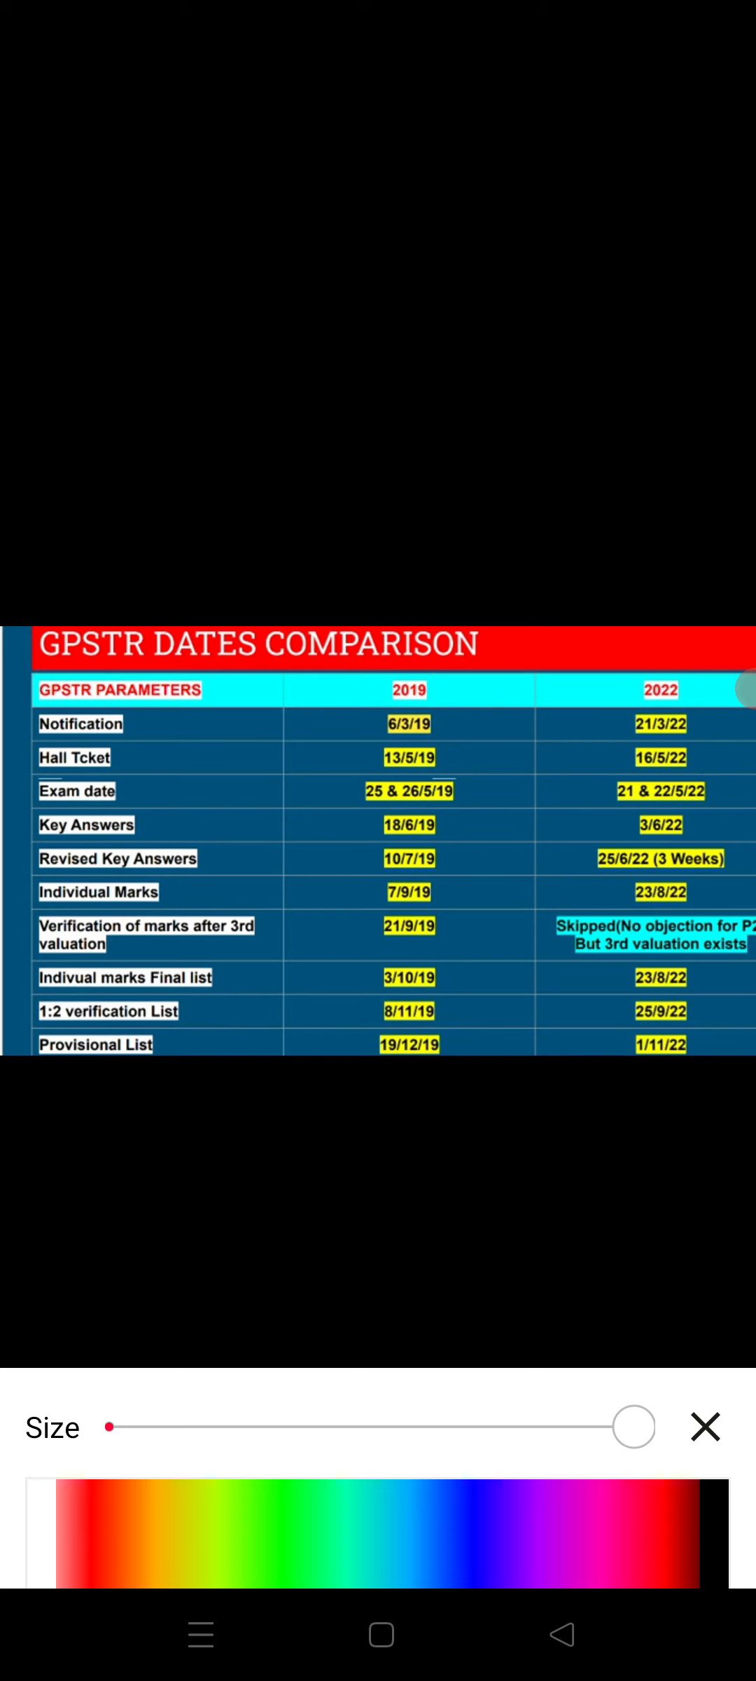
{"action": "left_click", "coordinate": [705, 1426]}
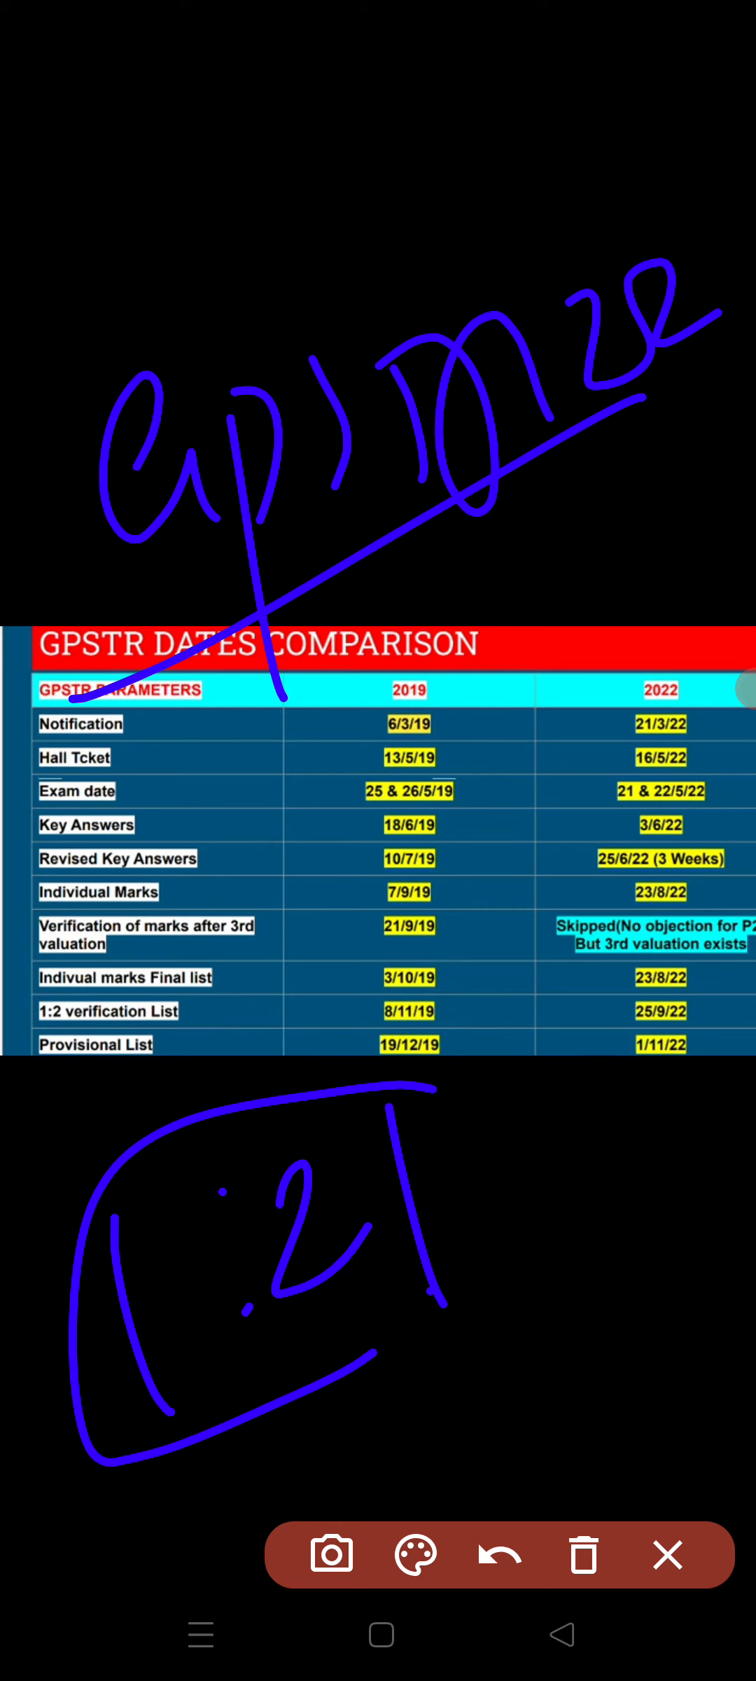
Clear the blue drawings and close the pen settings palette
{"action": "left_click", "coordinate": [584, 1554]}
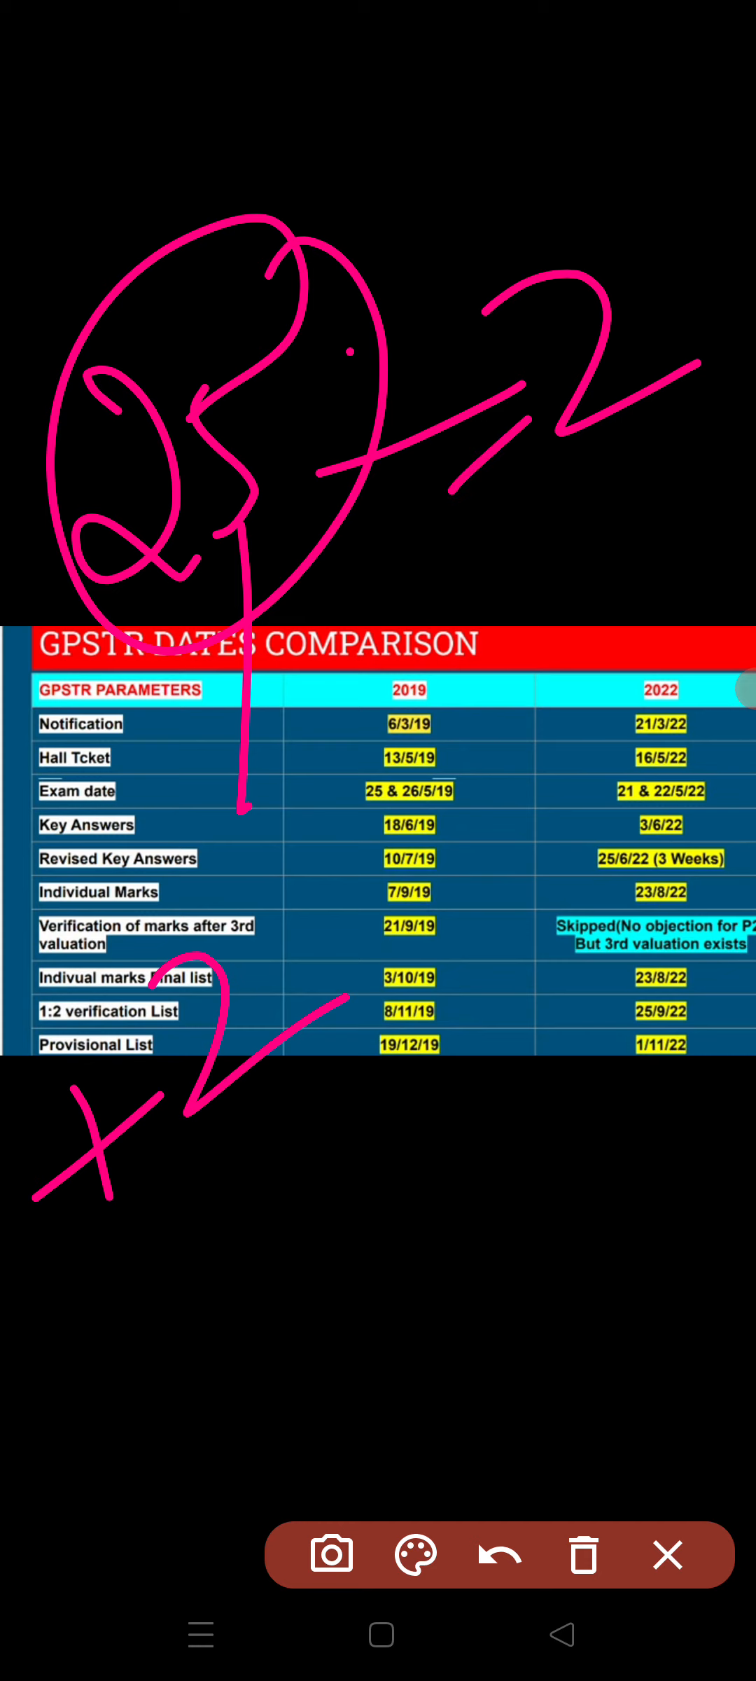
{"action": "left_click", "coordinate": [416, 1554]}
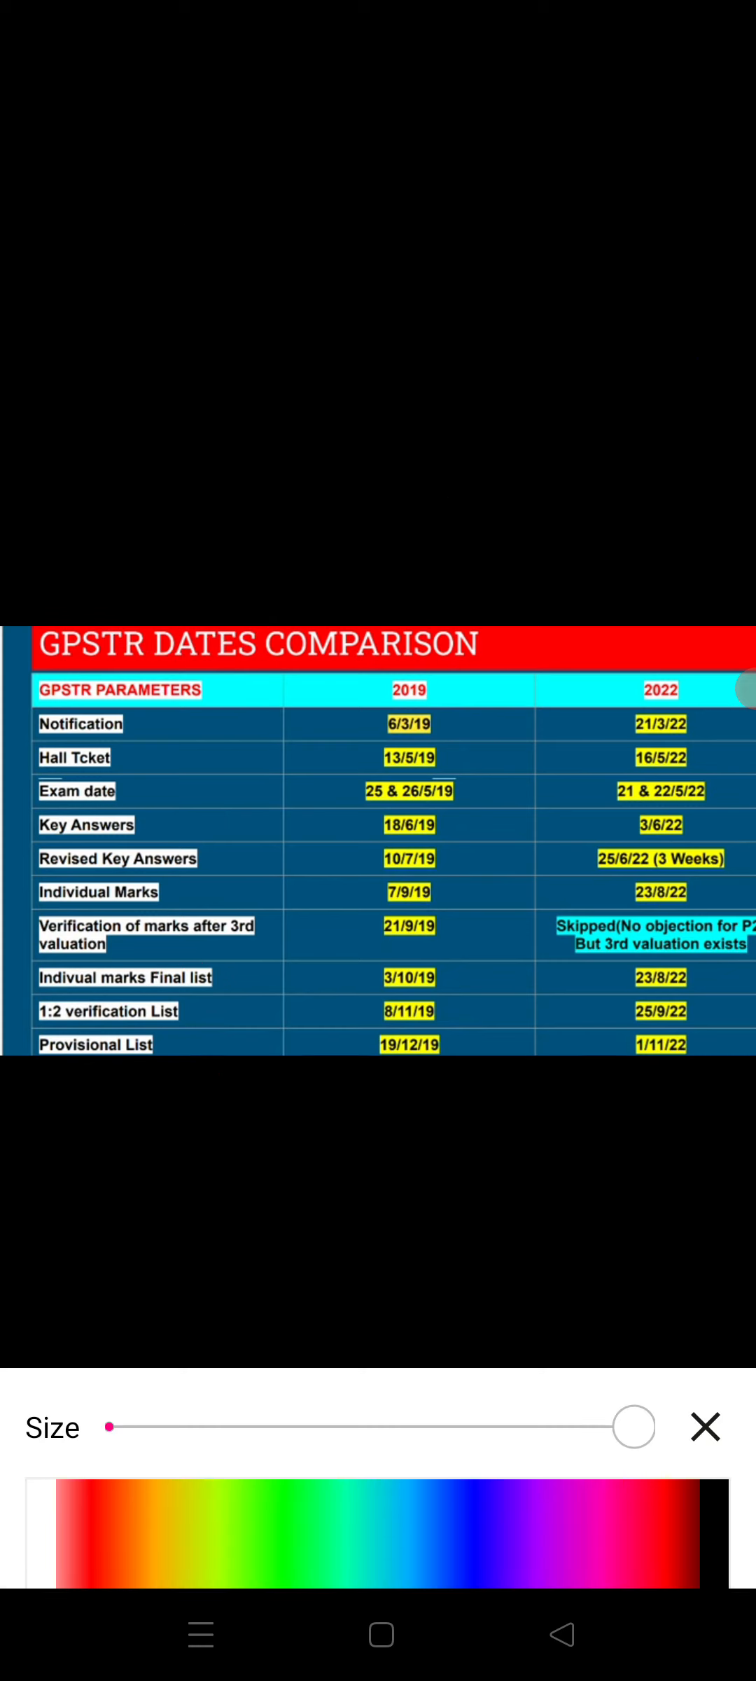
{"action": "left_click", "coordinate": [706, 1426]}
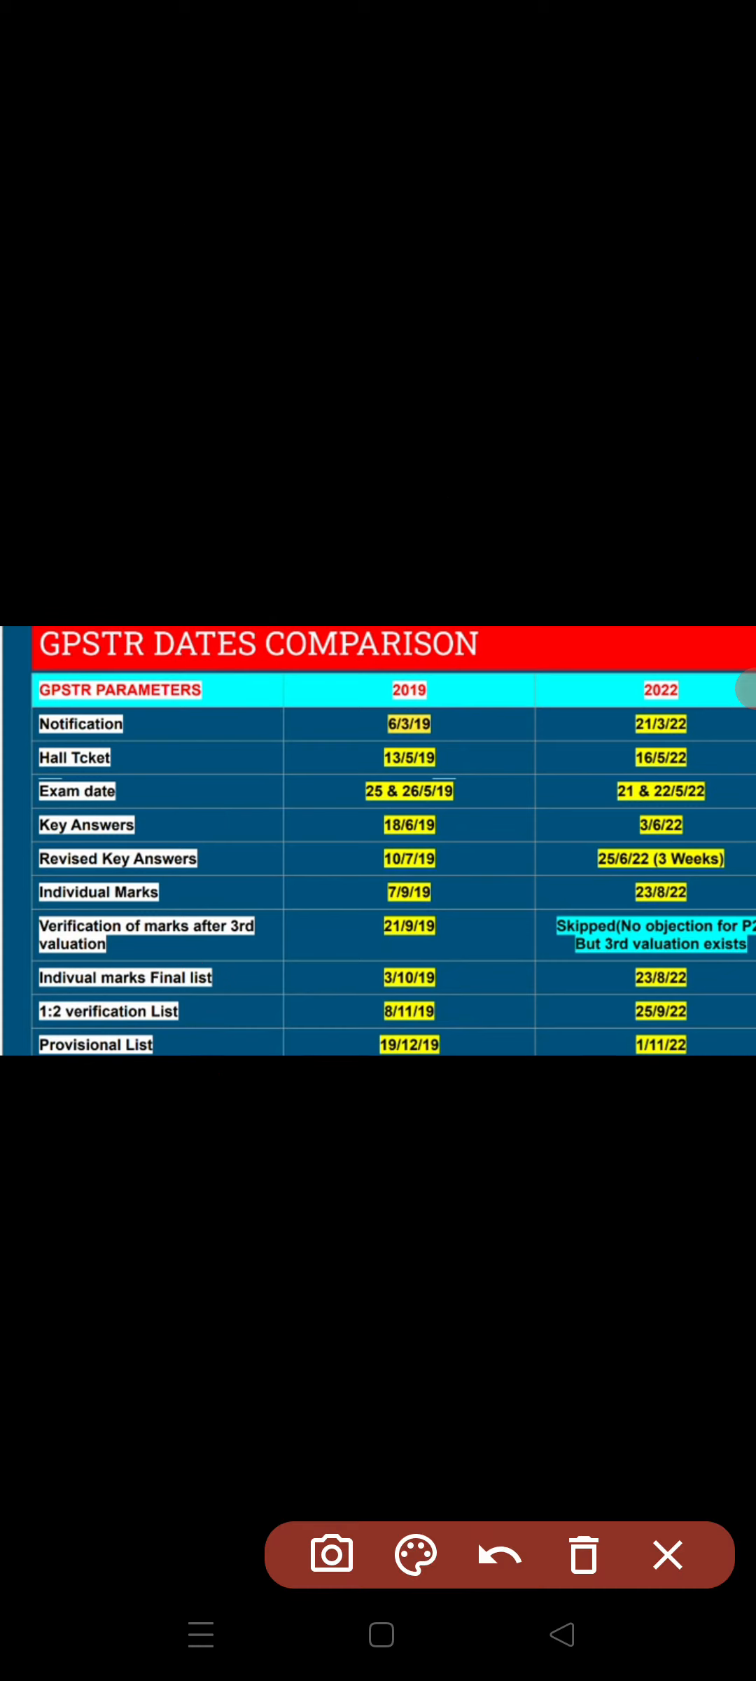